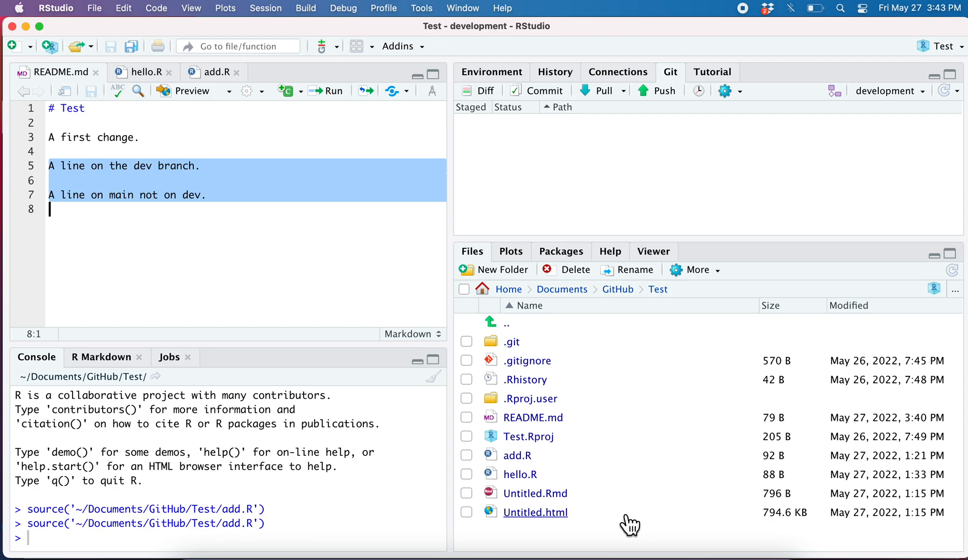
{"action": "mouse_move", "coordinate": [881, 147]}
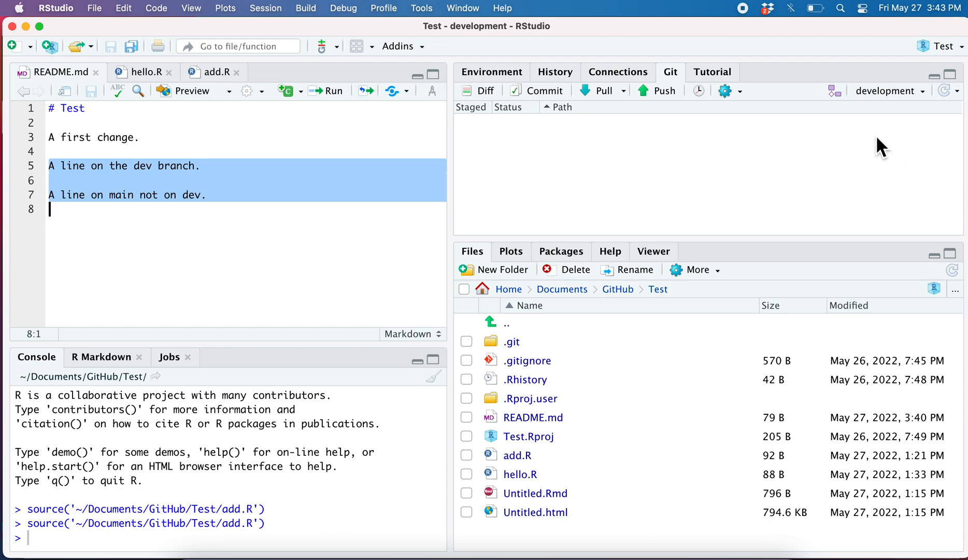
Remove the branch lines from README.md and select it as modified in the Git pane
{"action": "left_click", "coordinate": [74, 181]}
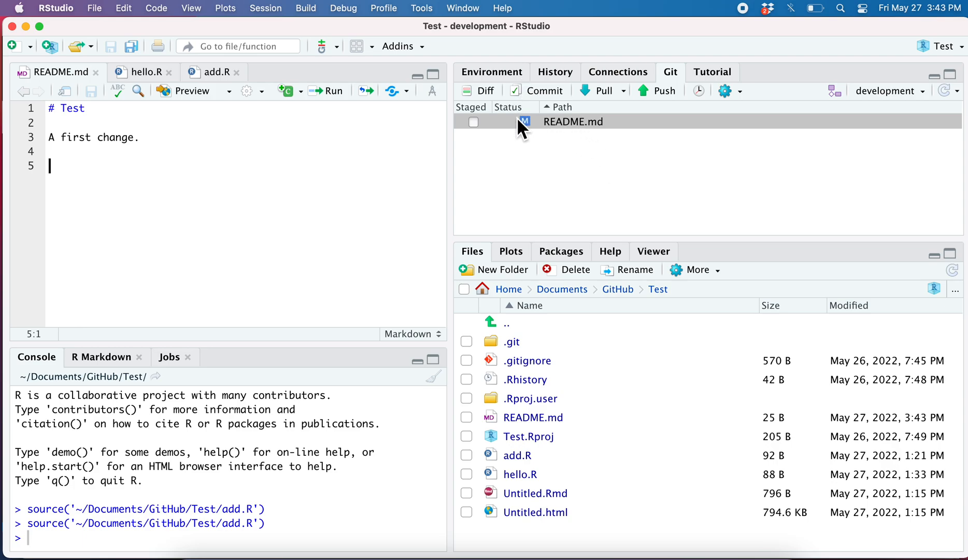
{"action": "left_click", "coordinate": [572, 121]}
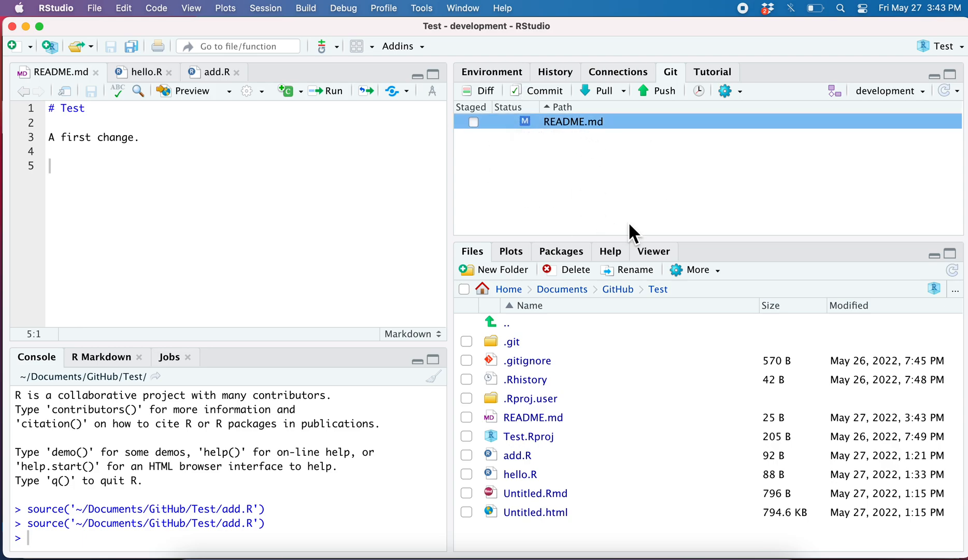
{"action": "mouse_move", "coordinate": [625, 219]}
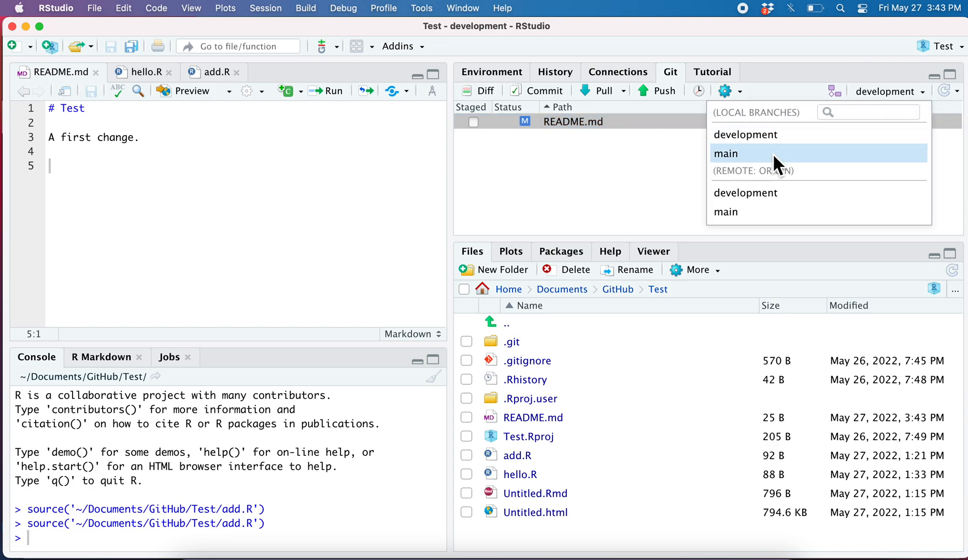
Check out main, dismiss the checkout output, and reopen the branch dropdown
{"action": "left_click", "coordinate": [726, 153]}
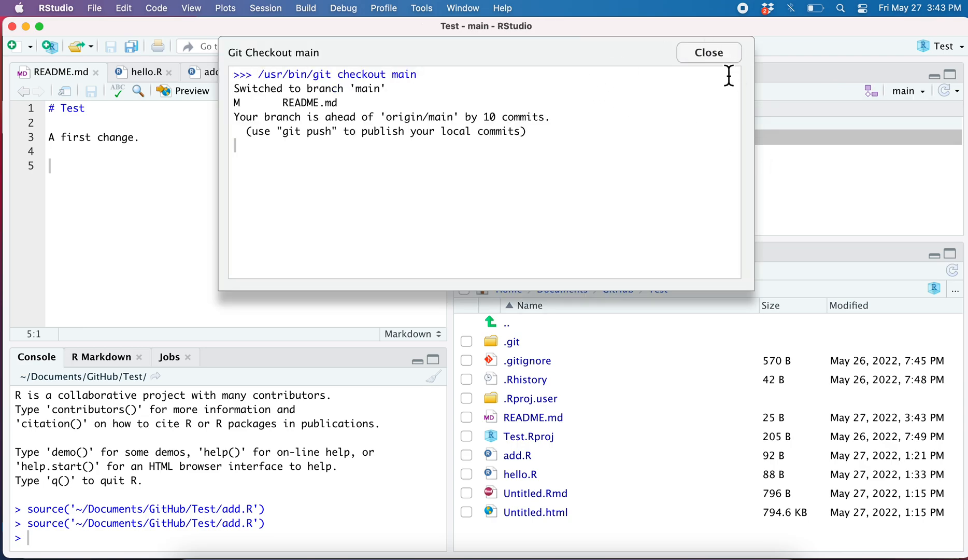
{"action": "left_click", "coordinate": [709, 52]}
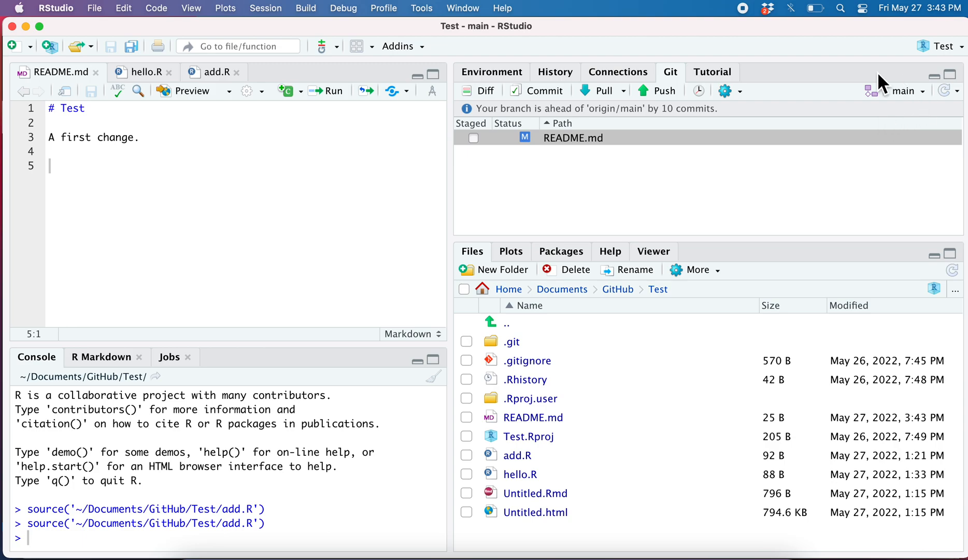
{"action": "mouse_move", "coordinate": [78, 179]}
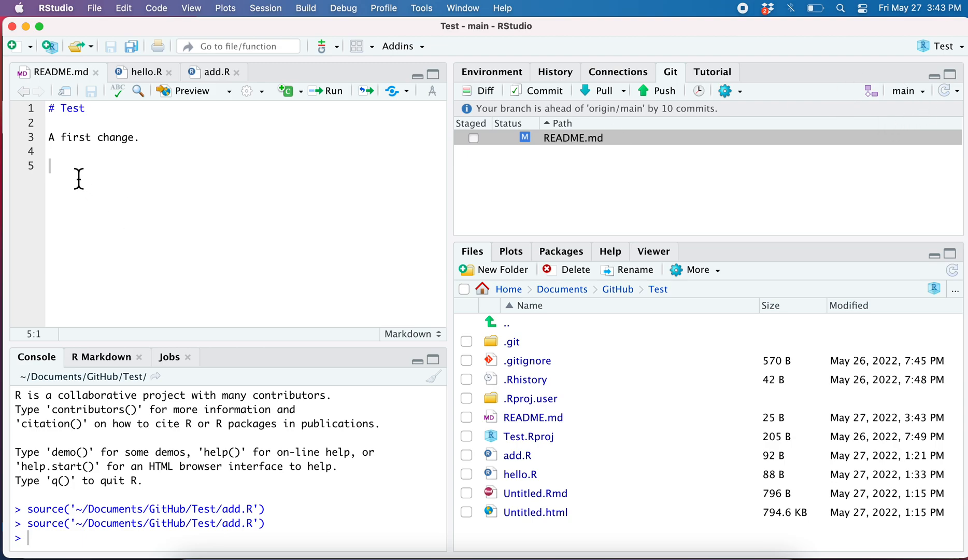
{"action": "mouse_move", "coordinate": [104, 175]}
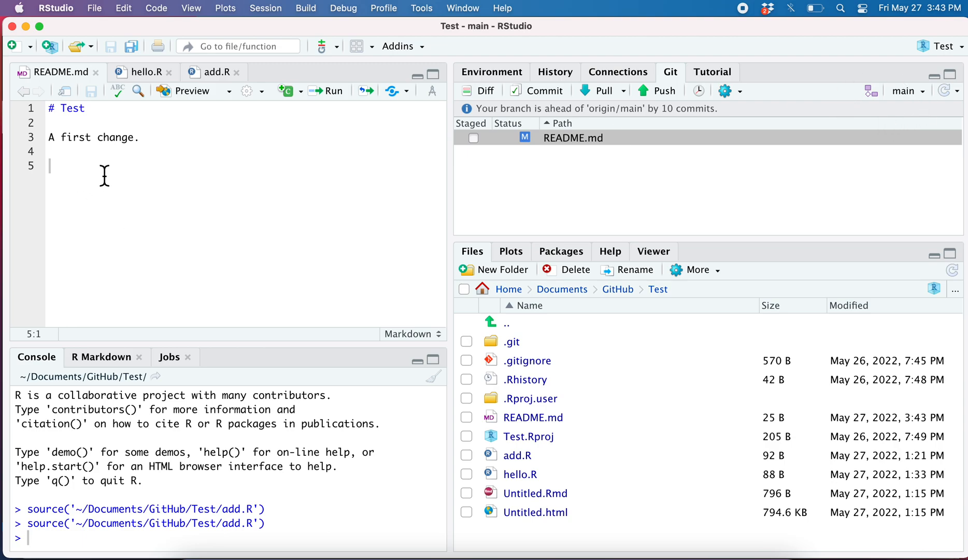
{"action": "left_click", "coordinate": [907, 91]}
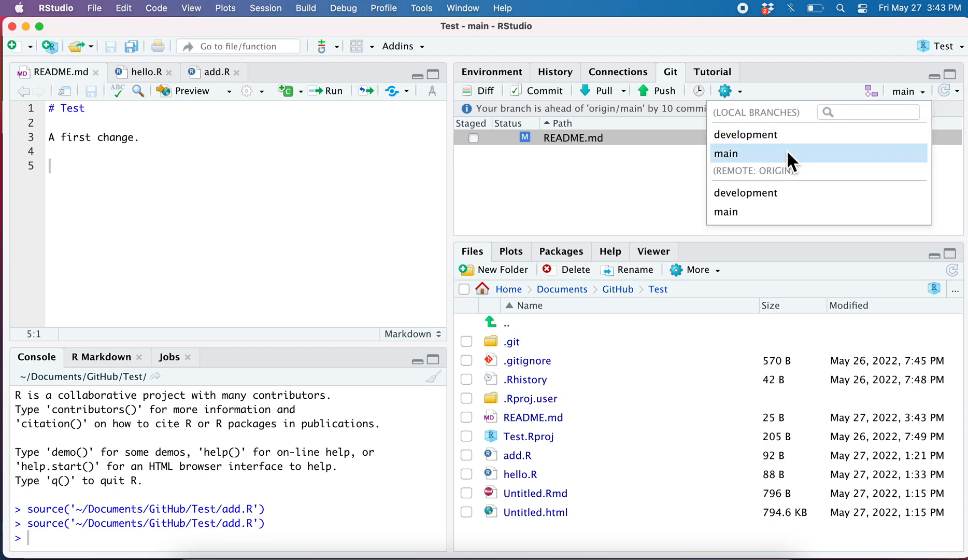
Check out development, dismiss the checkout output, and open the Git gear menu
{"action": "left_click", "coordinate": [745, 134]}
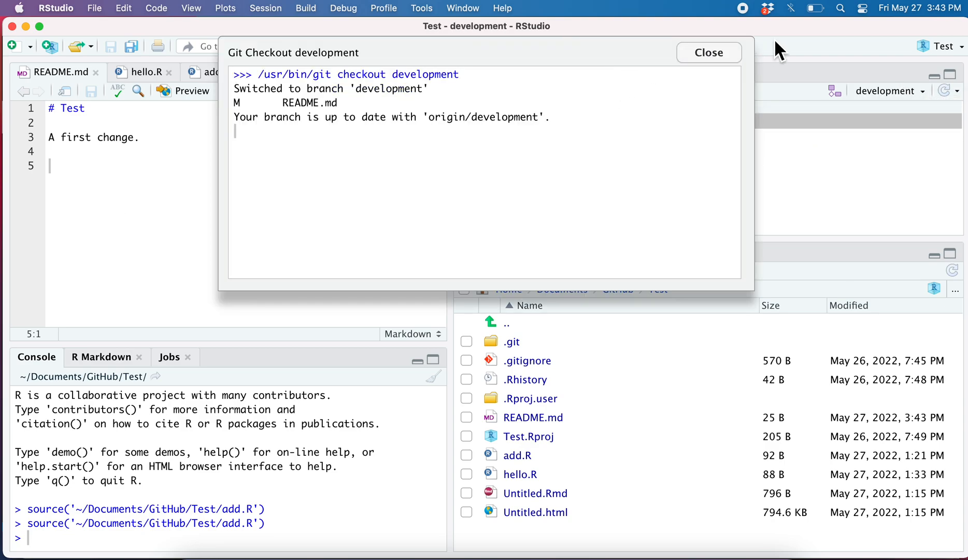
{"action": "left_click", "coordinate": [709, 53]}
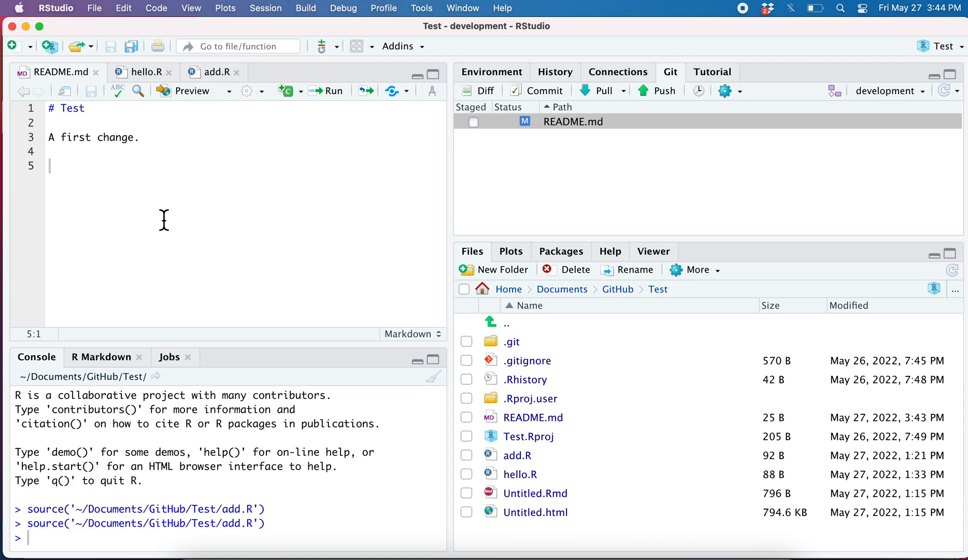
{"action": "mouse_move", "coordinate": [752, 104]}
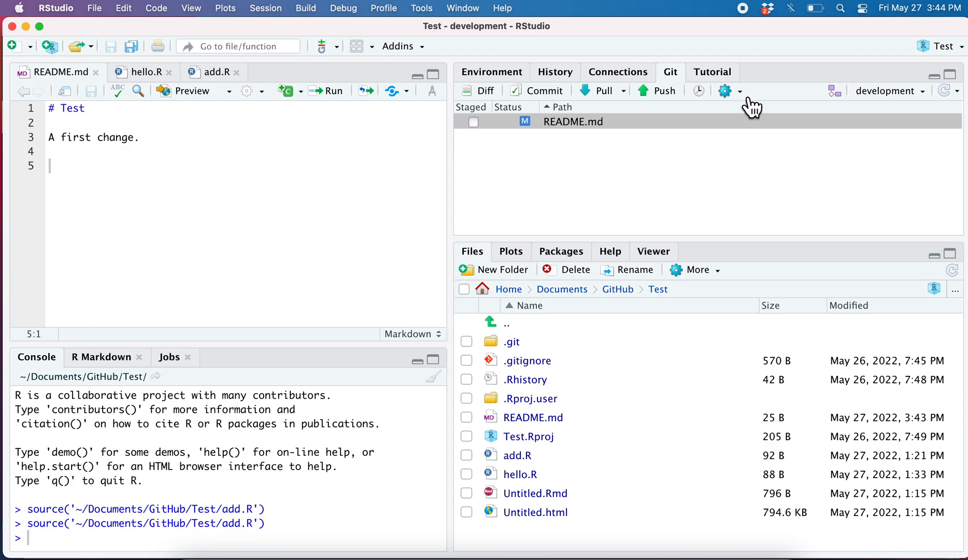
{"action": "left_click", "coordinate": [726, 90]}
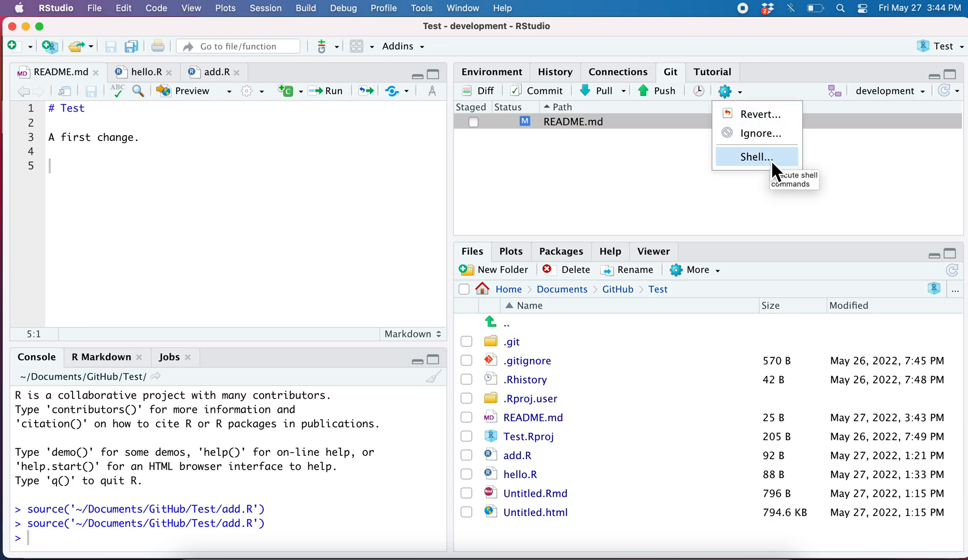
Open a project shell from the gear menu and run git branch
{"action": "left_click", "coordinate": [753, 156]}
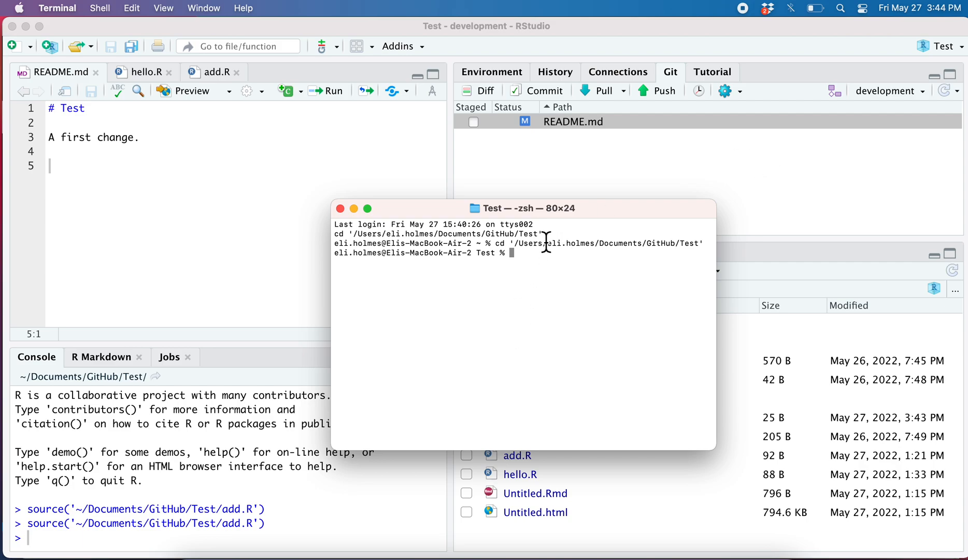
{"action": "mouse_move", "coordinate": [529, 261]}
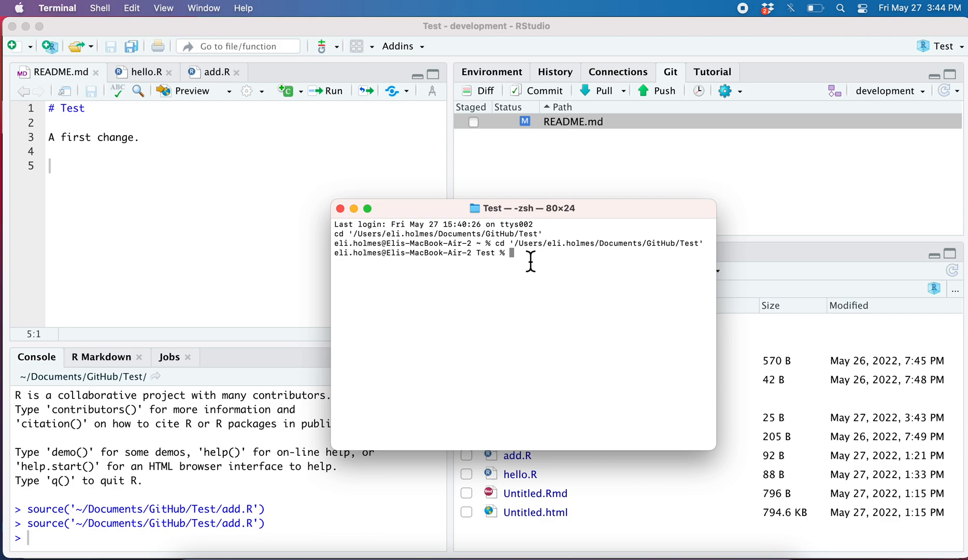
{"action": "type", "text": "git branch"}
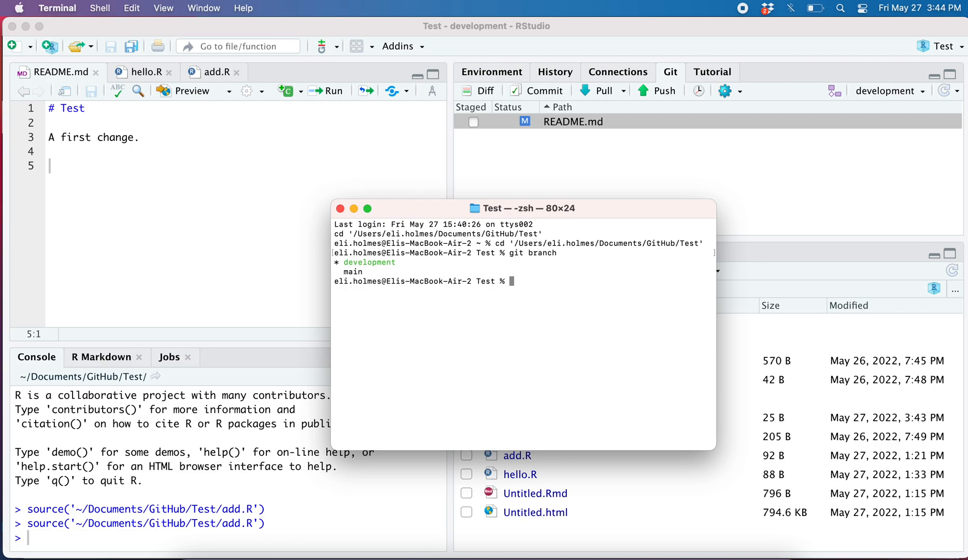
{"action": "mouse_move", "coordinate": [524, 256]}
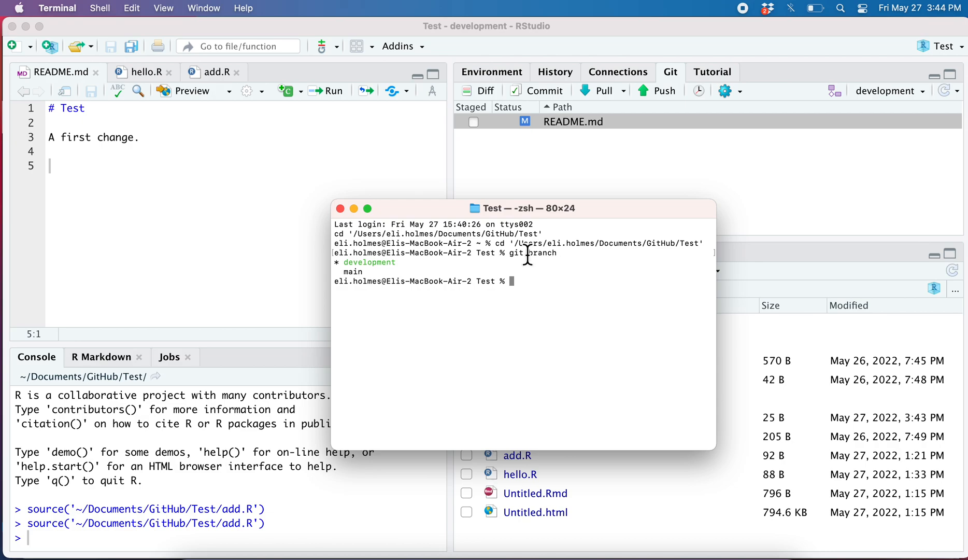
Run git stash in Terminal to shelve the README.md edits
{"action": "type", "text": "git stas"}
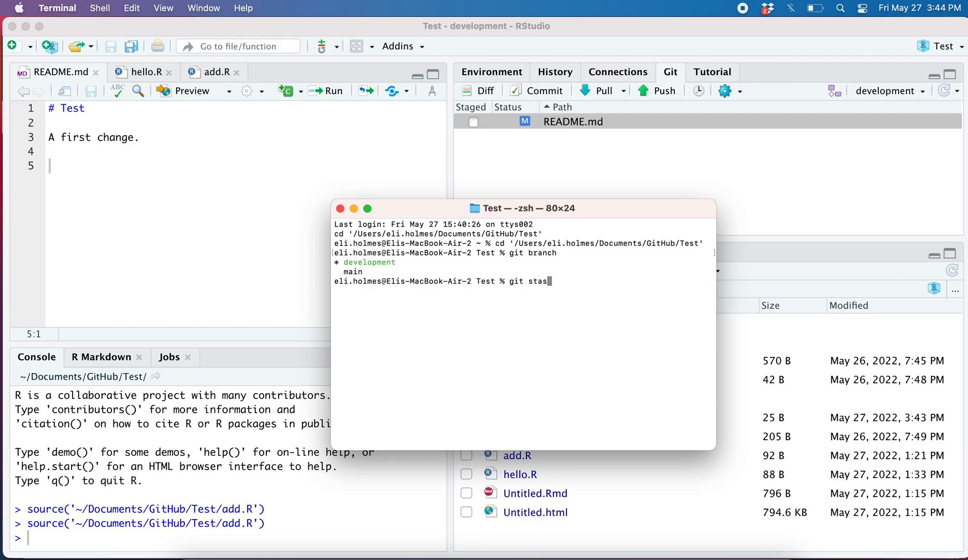
{"action": "type", "text": "h"}
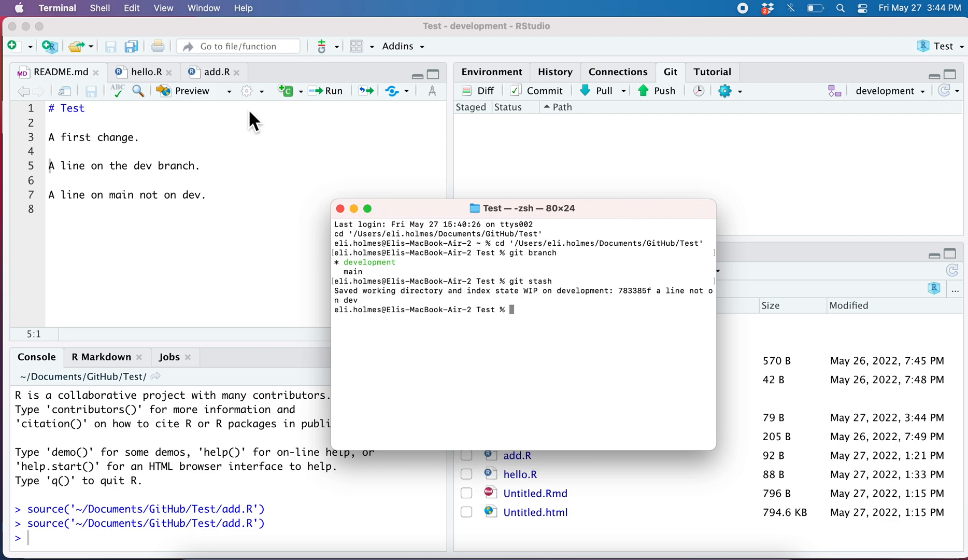
{"action": "mouse_move", "coordinate": [100, 221]}
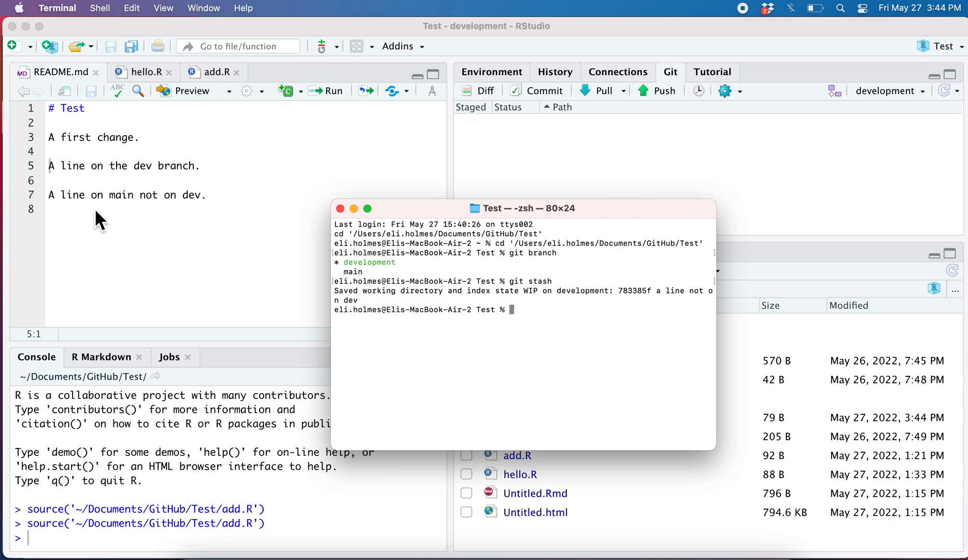
{"action": "mouse_move", "coordinate": [173, 173]}
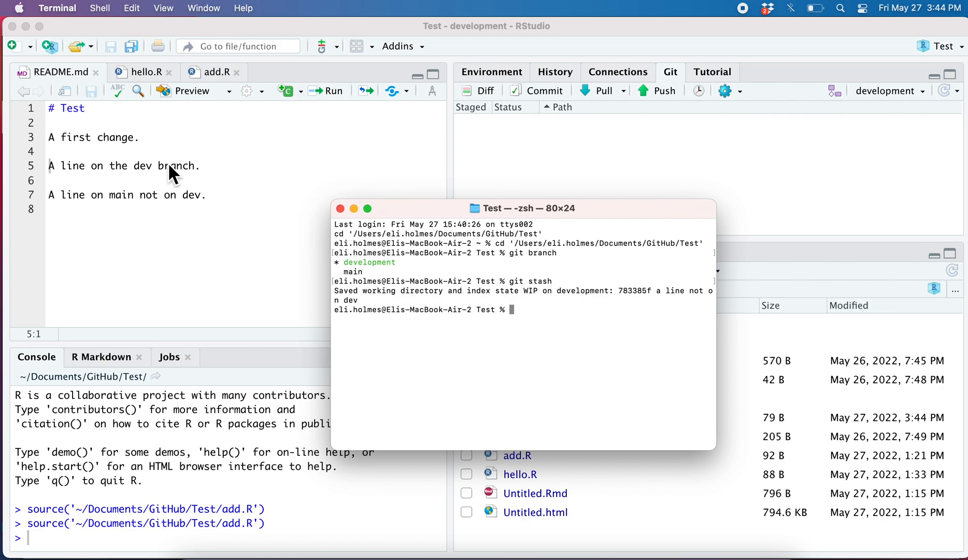
{"action": "mouse_move", "coordinate": [232, 208]}
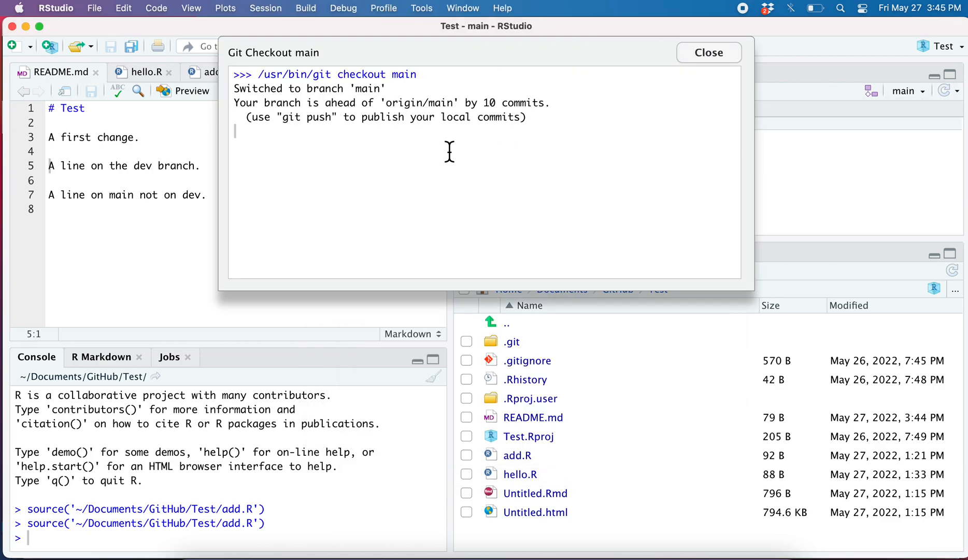
Dismiss the main checkout result, then check out development and close its dialog
{"action": "left_click", "coordinate": [708, 52]}
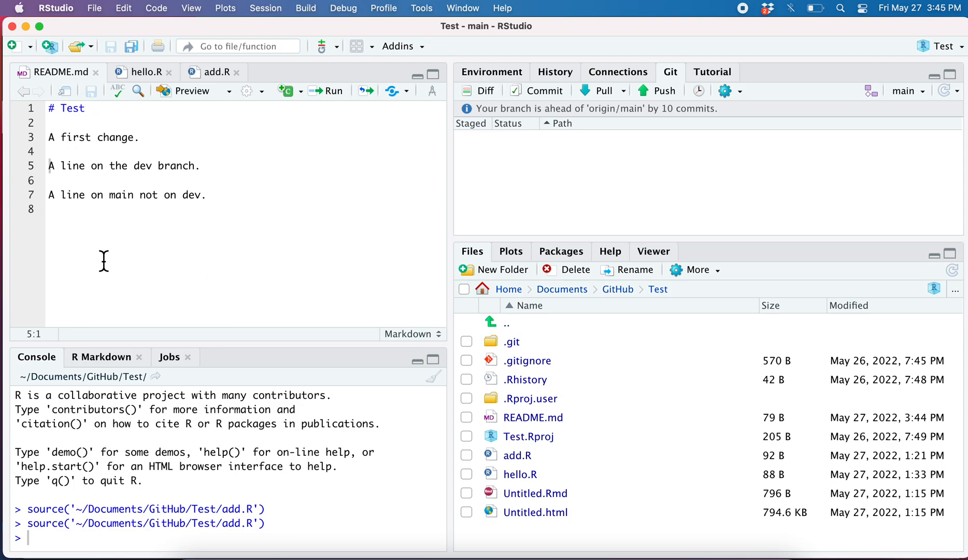
{"action": "mouse_move", "coordinate": [397, 128]}
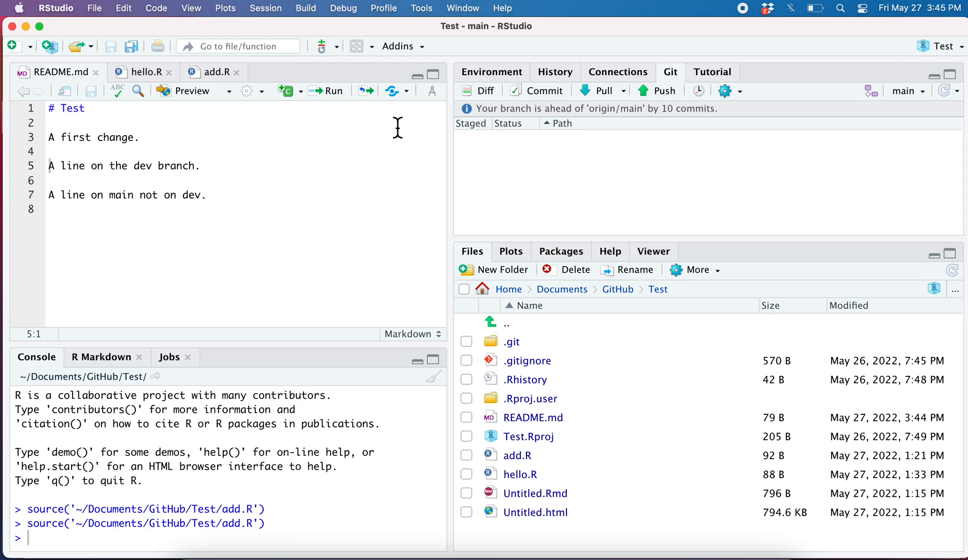
{"action": "left_click", "coordinate": [908, 91]}
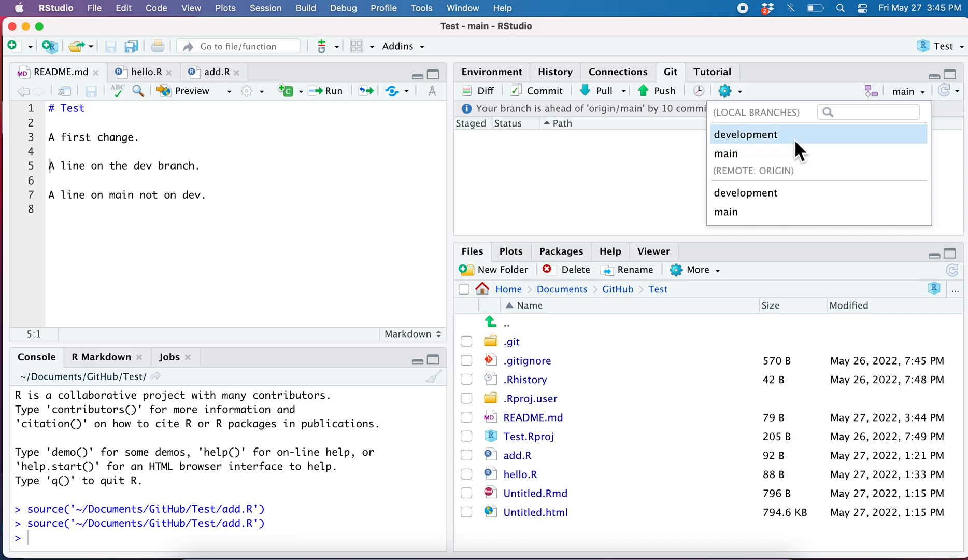
{"action": "left_click", "coordinate": [746, 134]}
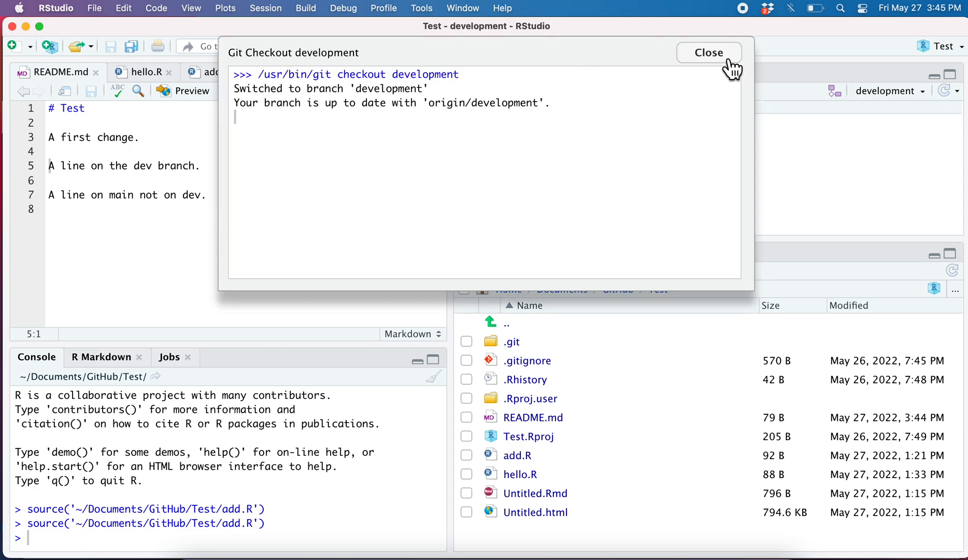
{"action": "left_click", "coordinate": [709, 53]}
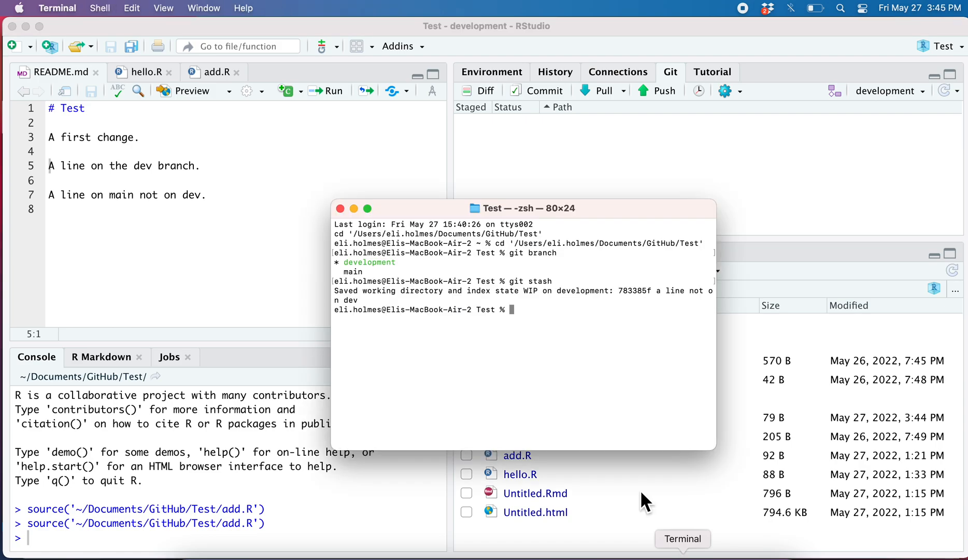
{"action": "mouse_move", "coordinate": [571, 314]}
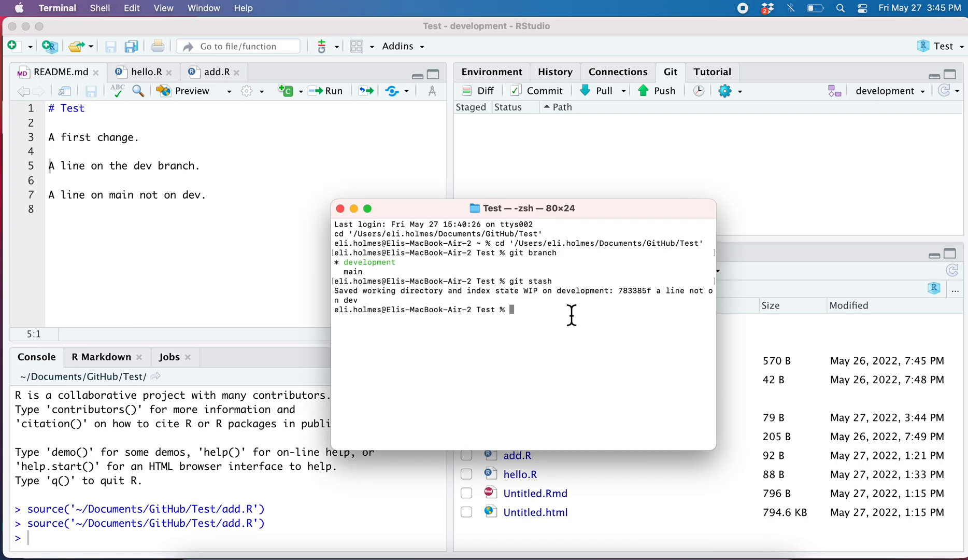
Run git stash pop in Terminal to reapply the README.md edits
{"action": "type", "text": "git"}
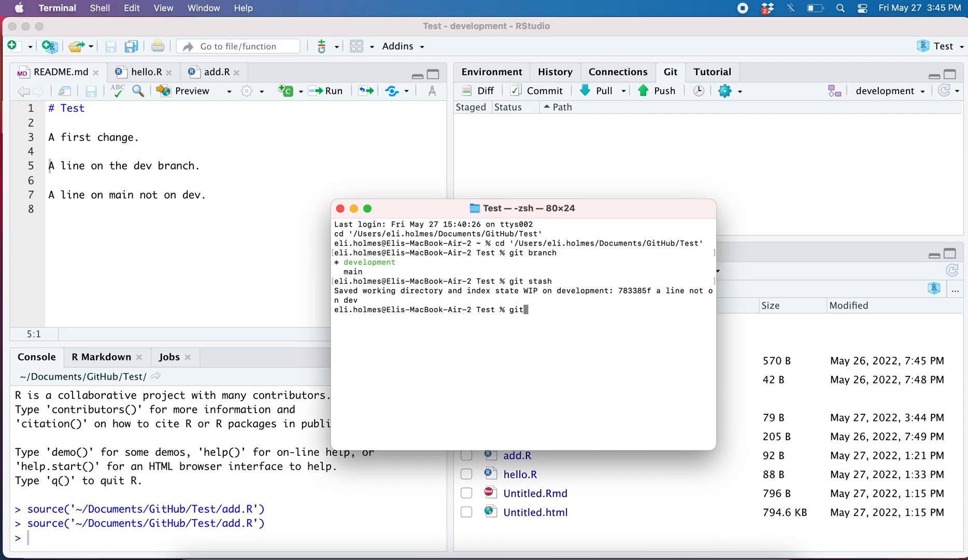
{"action": "type", "text": "stash pop"}
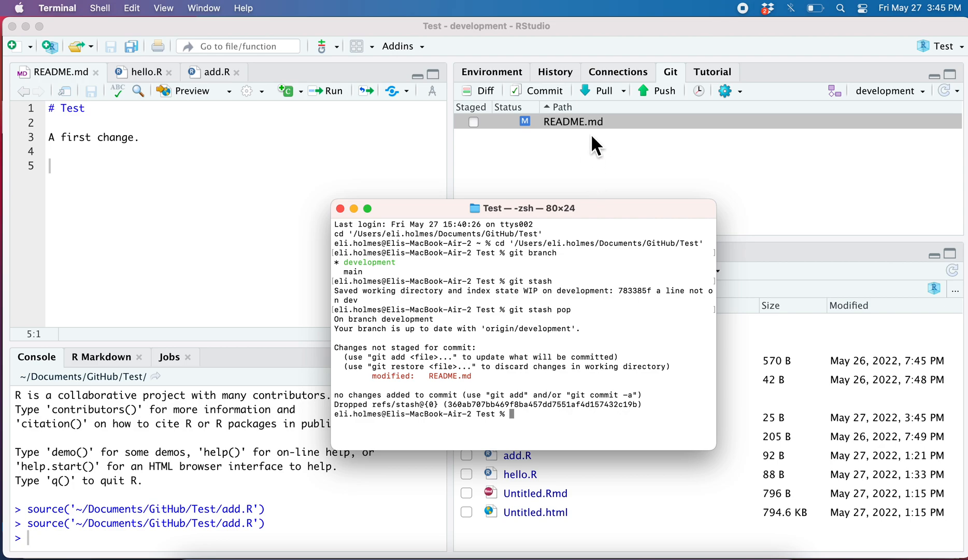
{"action": "mouse_move", "coordinate": [617, 138]}
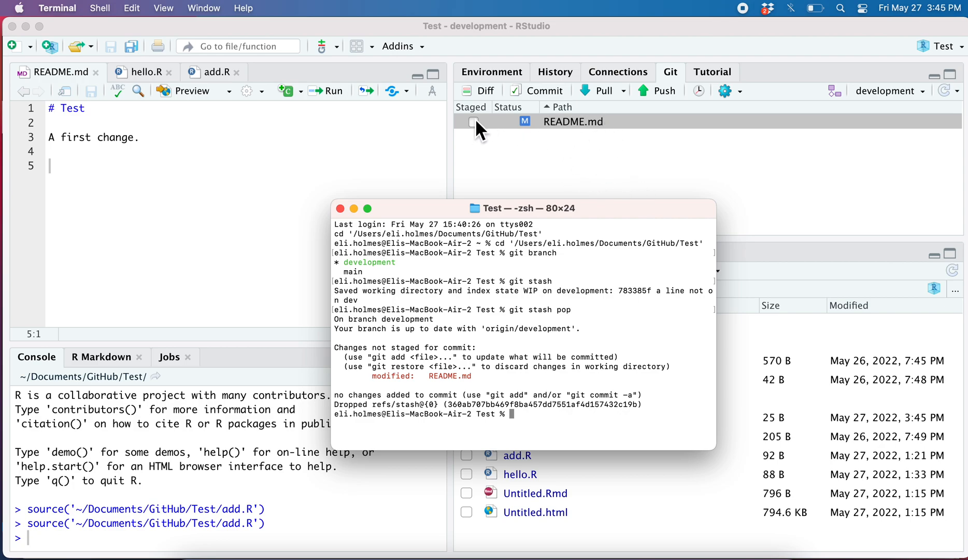
{"action": "mouse_move", "coordinate": [638, 164]}
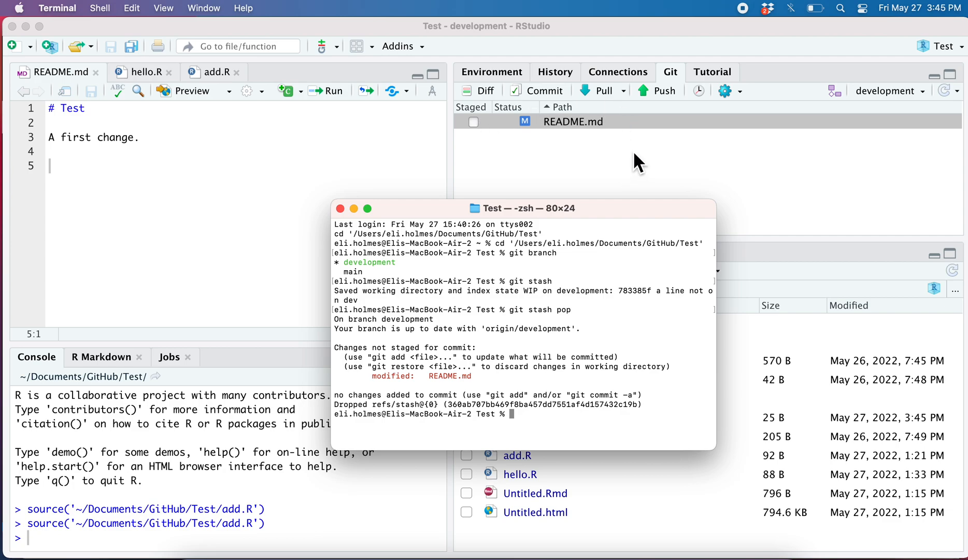
{"action": "mouse_move", "coordinate": [652, 172]}
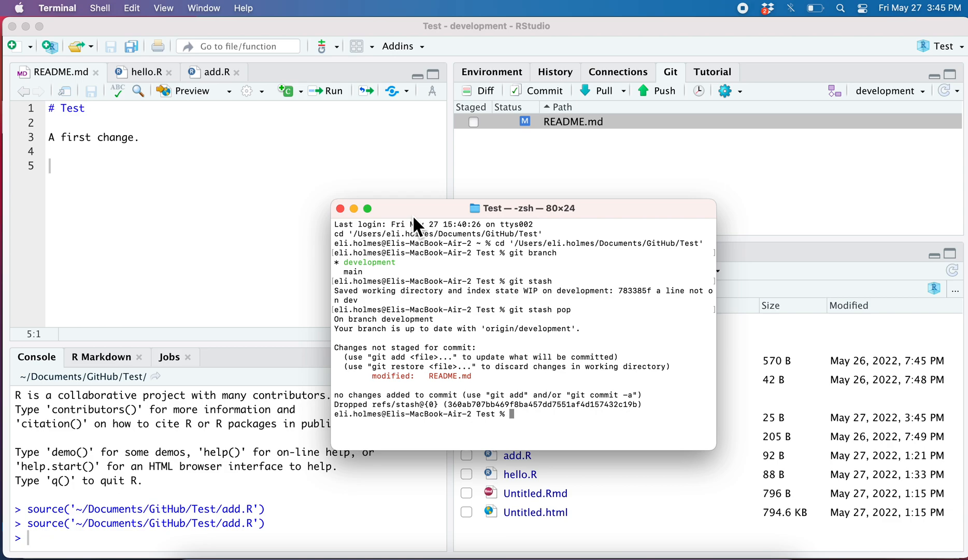
{"action": "mouse_move", "coordinate": [441, 224]}
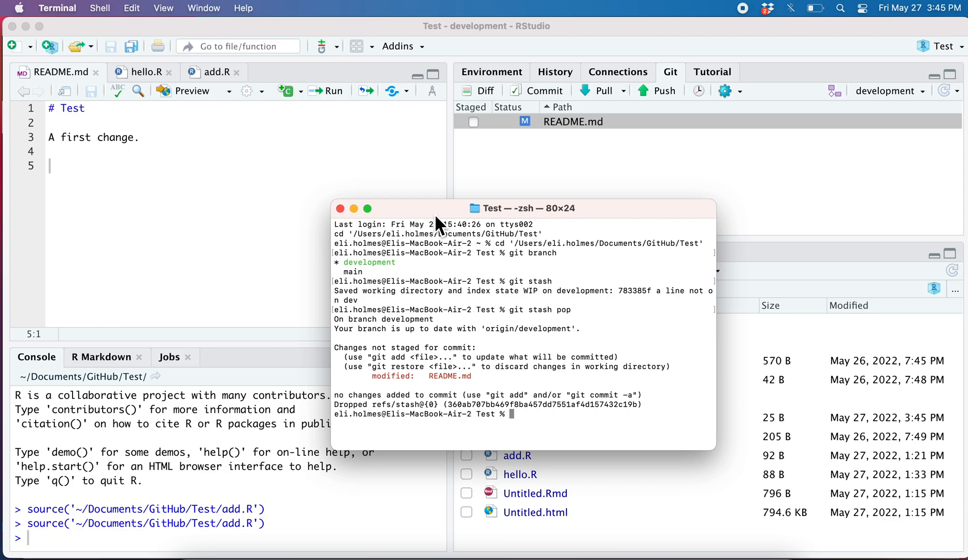
{"action": "mouse_move", "coordinate": [426, 220]}
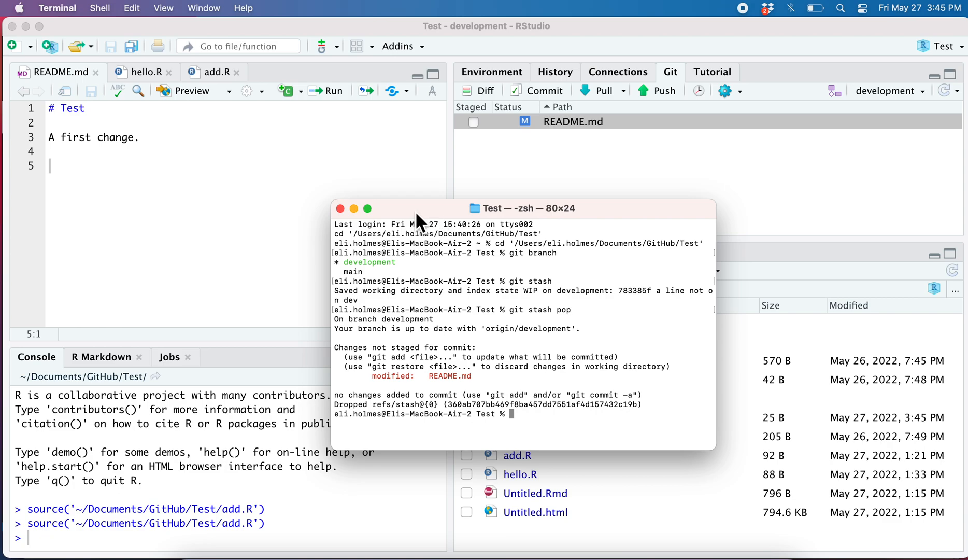
{"action": "mouse_move", "coordinate": [419, 222]}
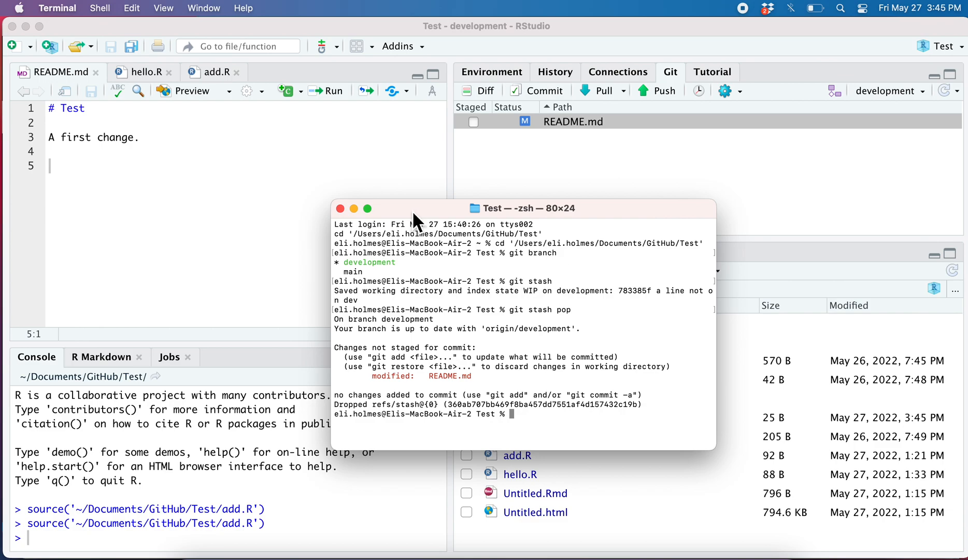